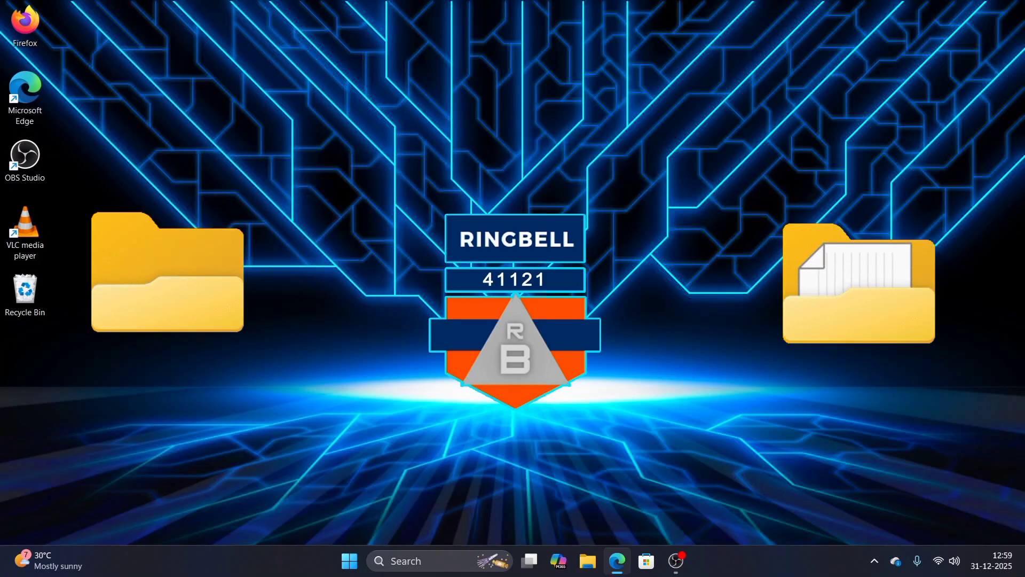
Bring up File Explorer at Local Disk (C:) > Program Files, showing the Adobe folder.
left_click_drag(859, 269, 530, 157)
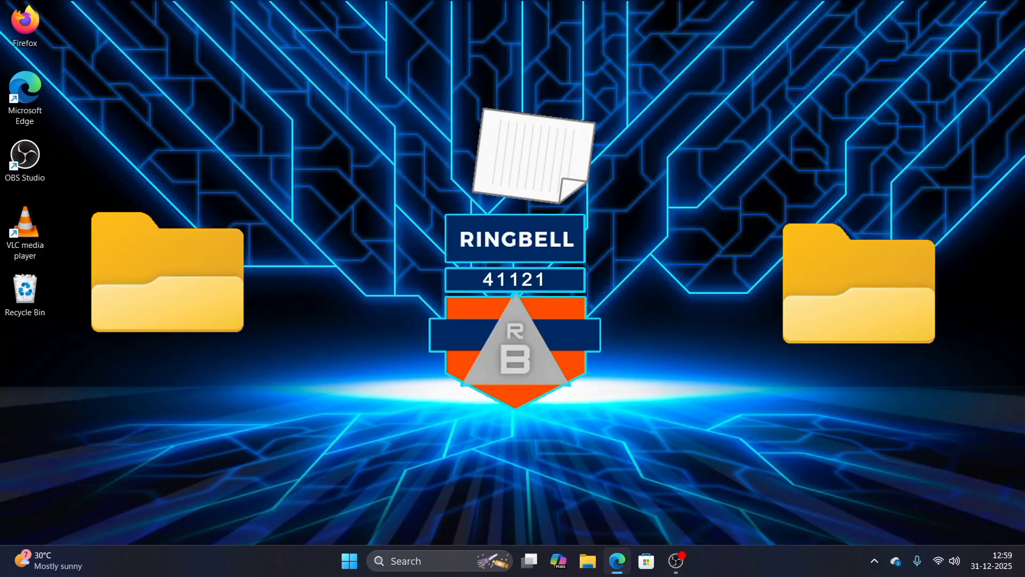
left_click_drag(531, 157, 167, 272)
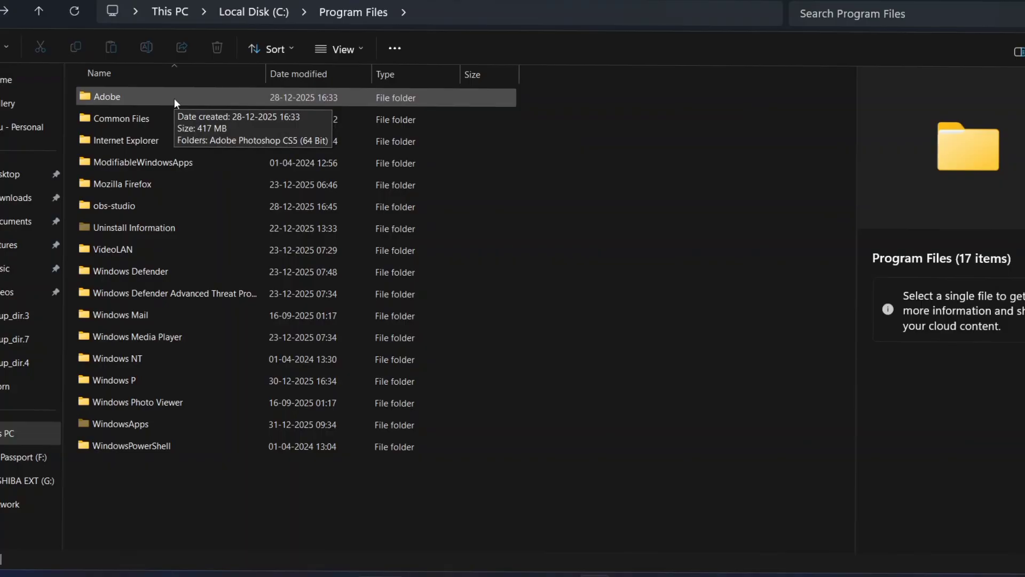
Copy the Adobe folder and open Local Disk (E:) to paste it.
right_click(106, 96)
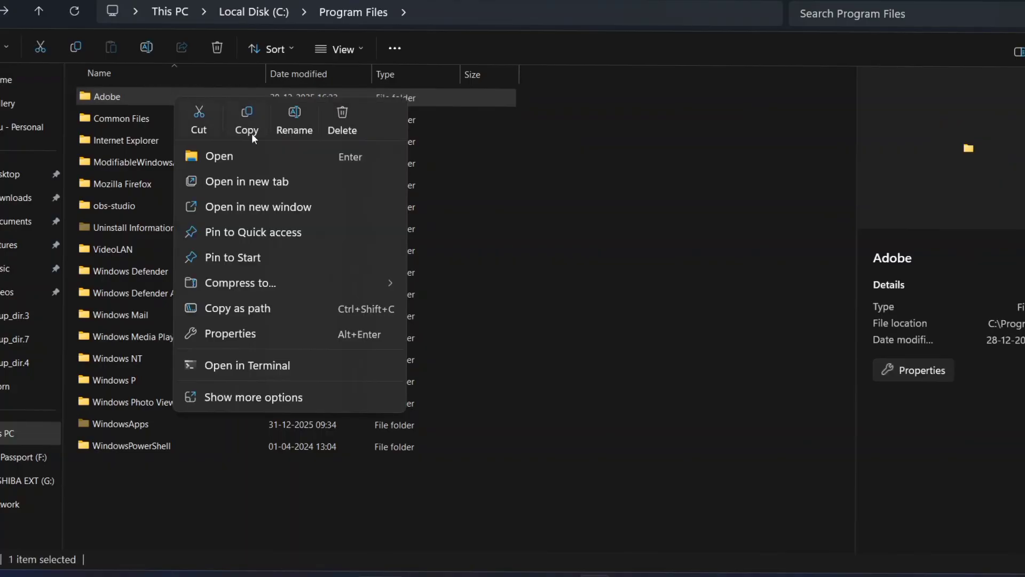
left_click(170, 12)
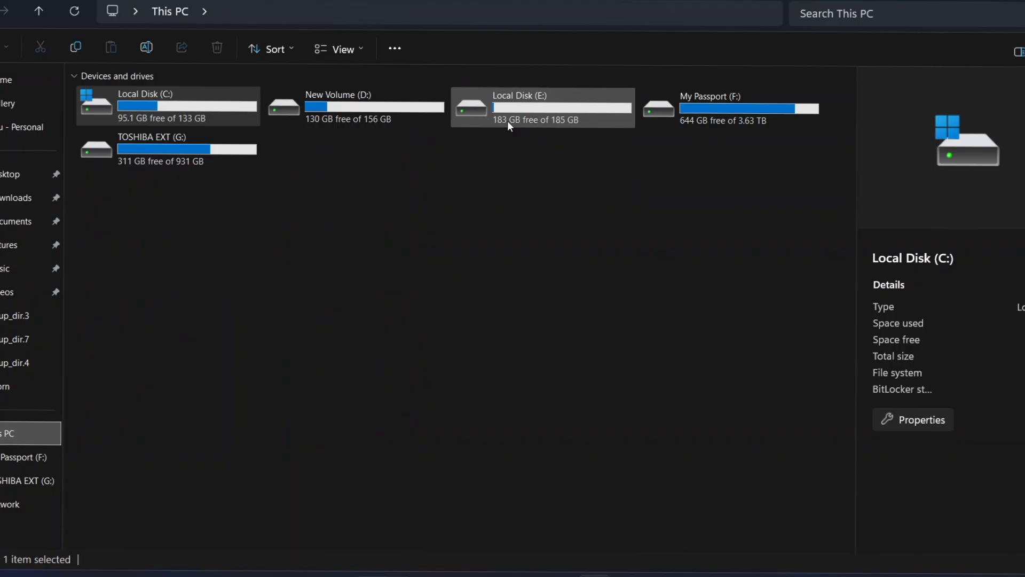
double_click(543, 107)
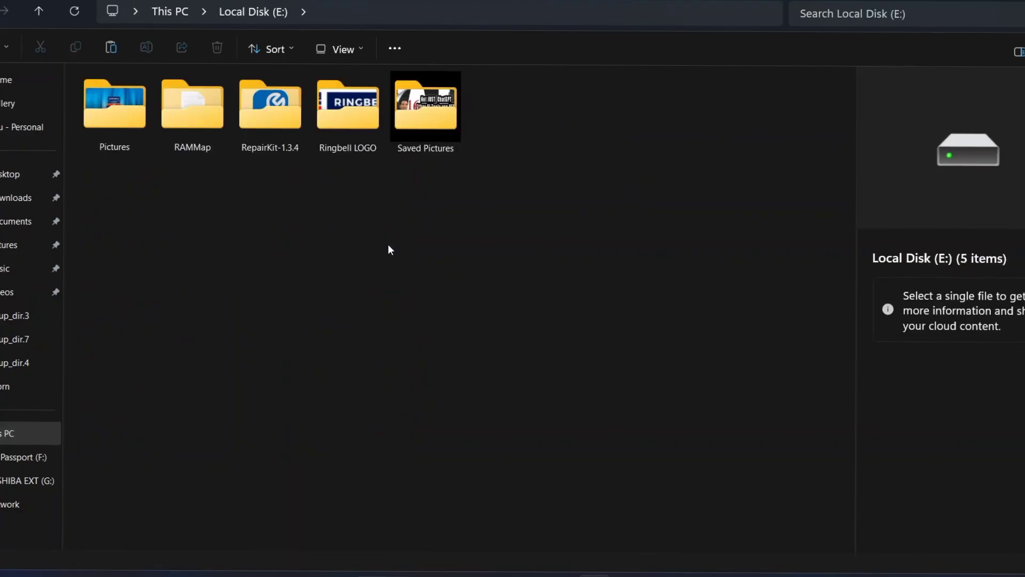
mouse_move(605, 251)
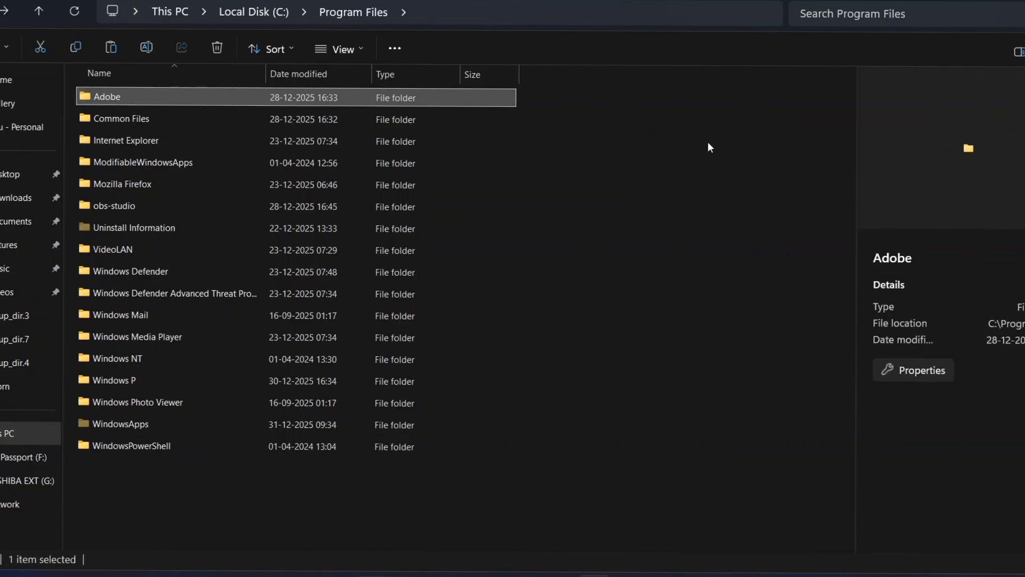
Delete the Adobe folder from Program Files, confirming administrator permission.
left_click(217, 47)
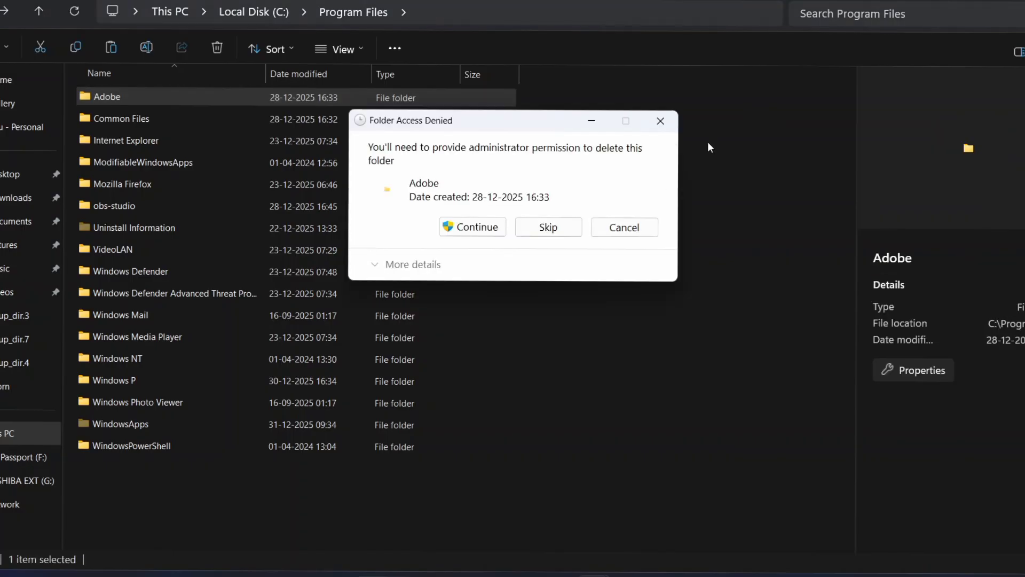
left_click(471, 227)
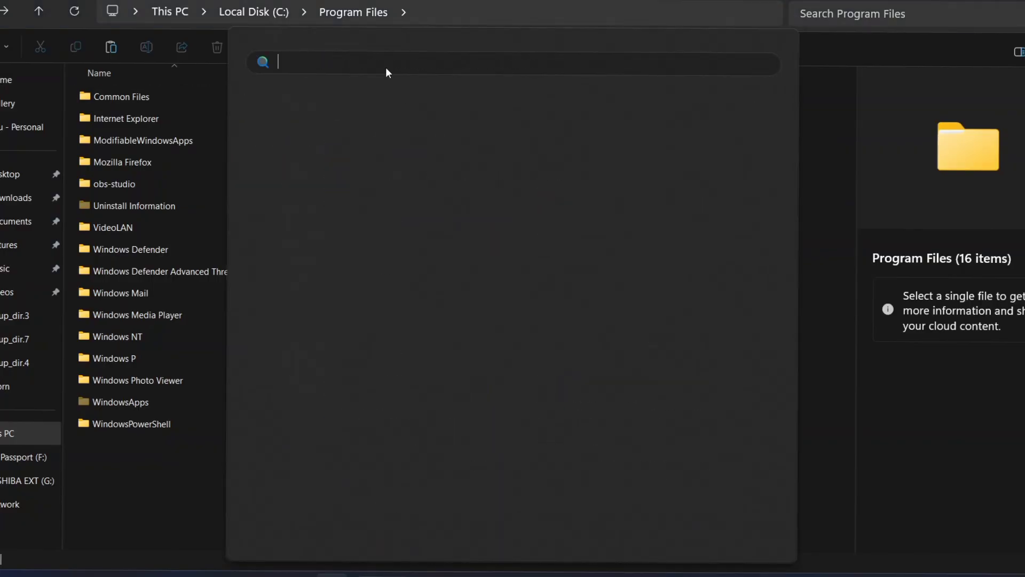
In an administrator Command Prompt, enter mklink /D "C:\Program Files\Adobe" "E:\Adobe".
type("cmd")
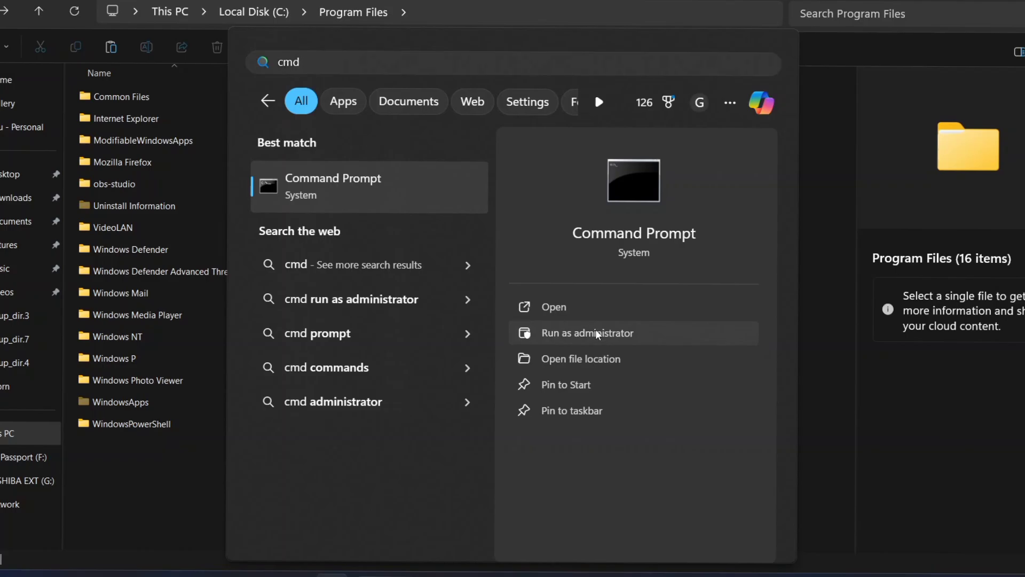
left_click(587, 332)
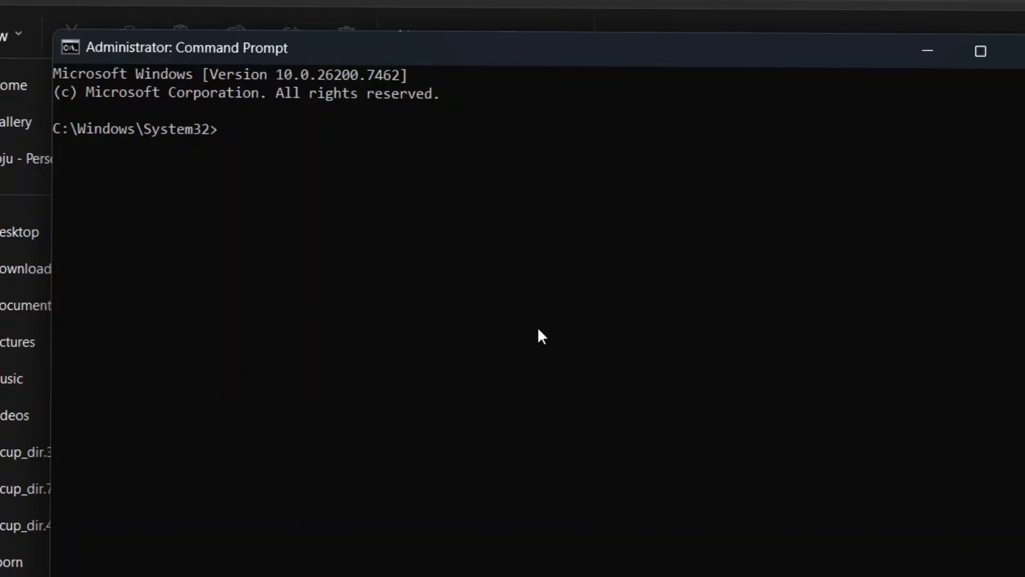
type("mklink")
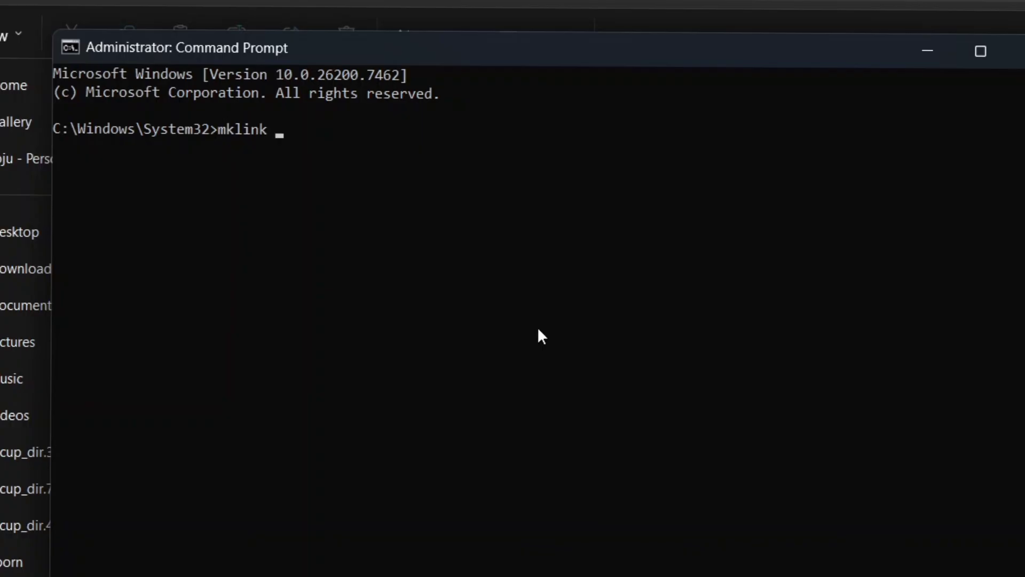
type("/D")
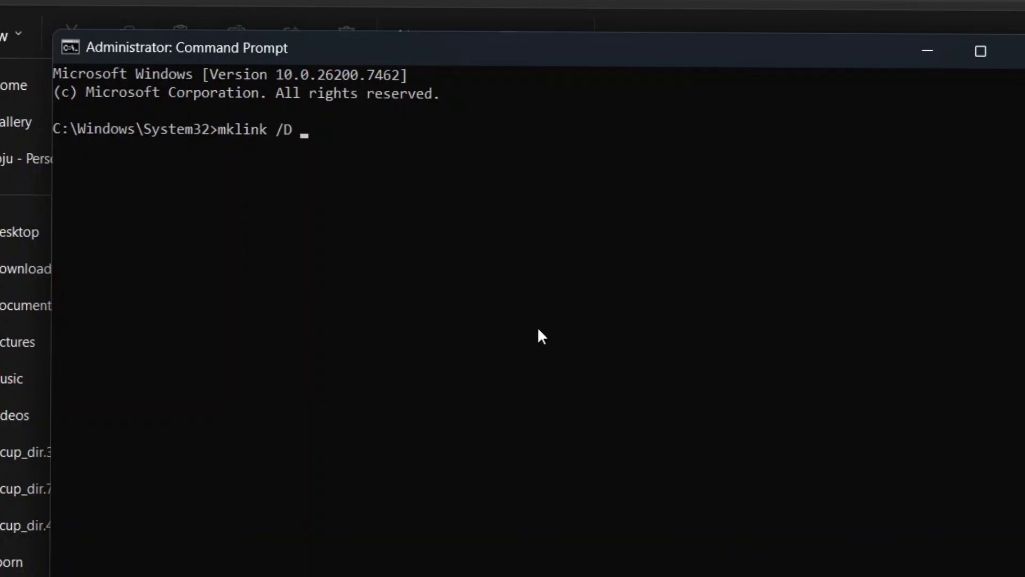
type("\"C:\\Program Files\\Adobe\" \"E:\\Adobe\"")
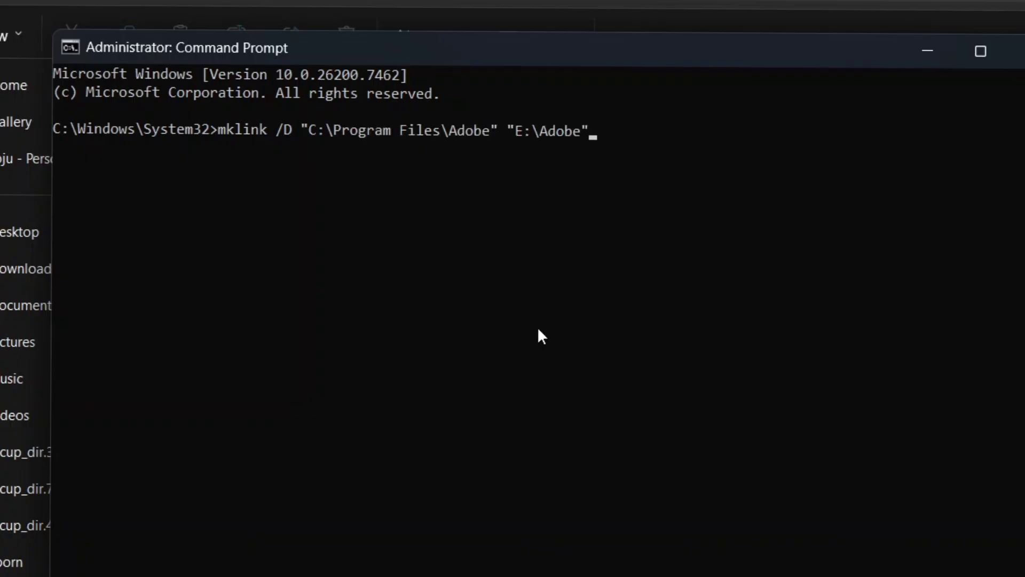
mouse_move(327, 151)
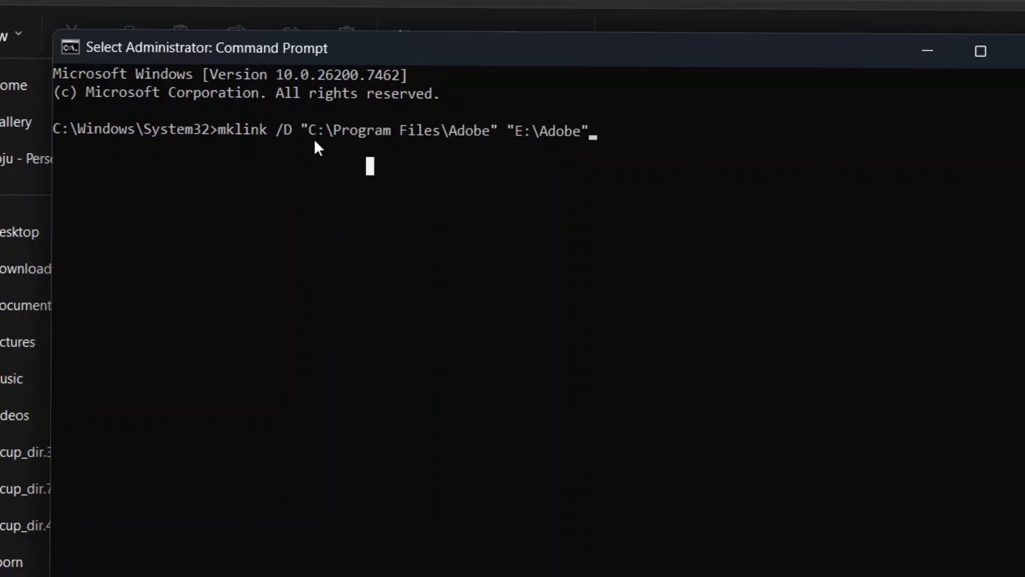
mouse_move(448, 154)
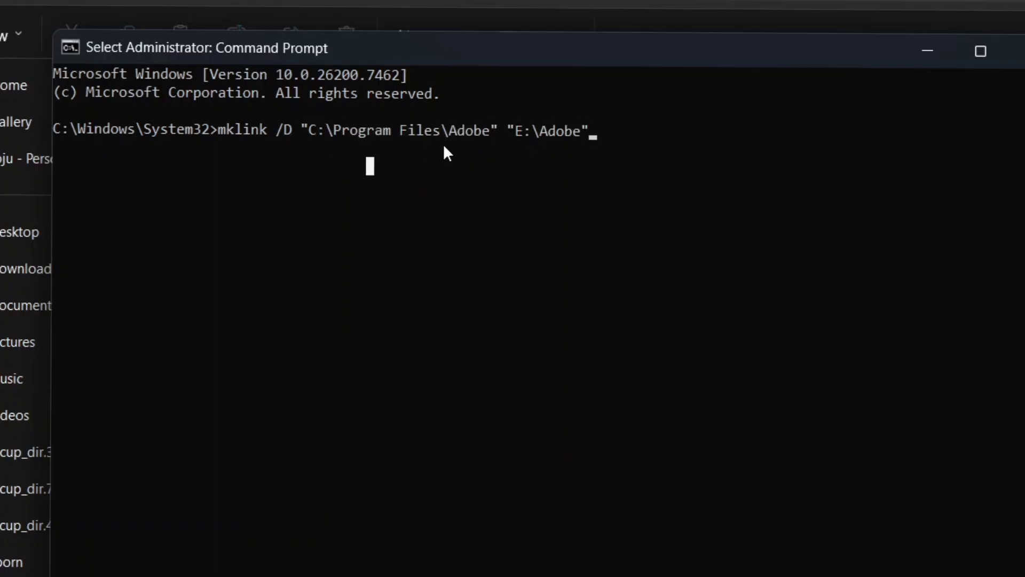
mouse_move(804, 148)
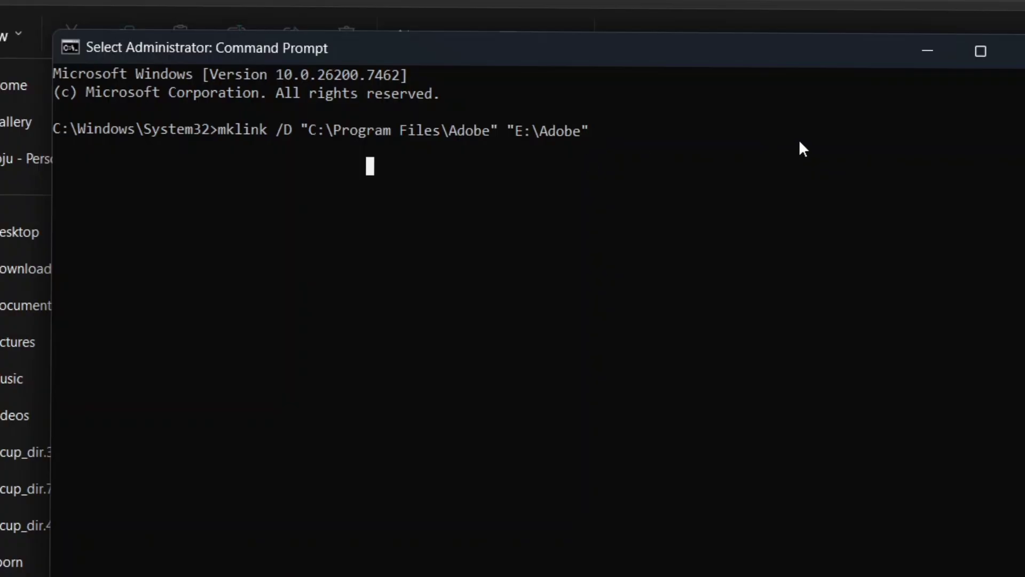
mouse_move(662, 175)
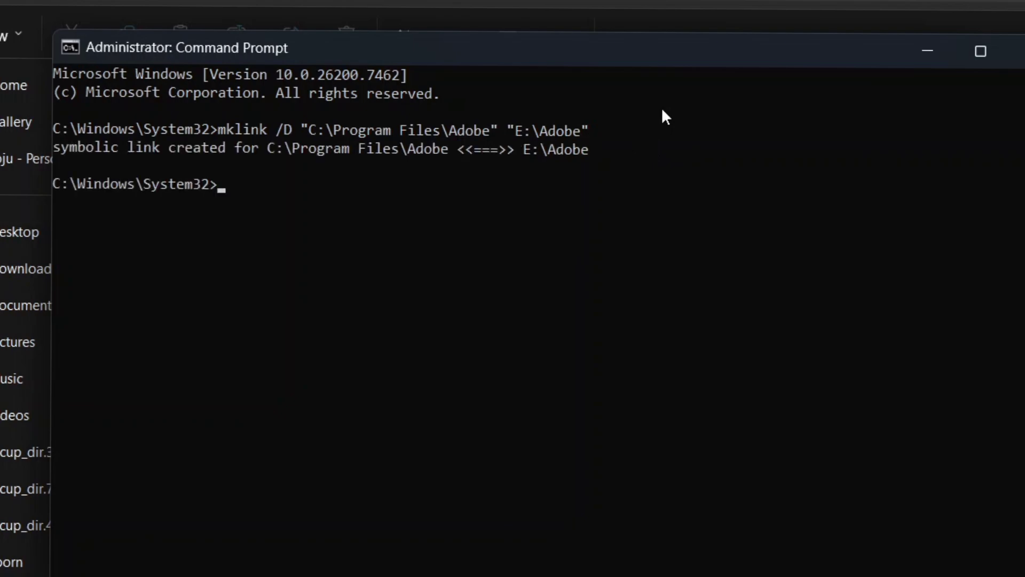
mouse_move(76, 169)
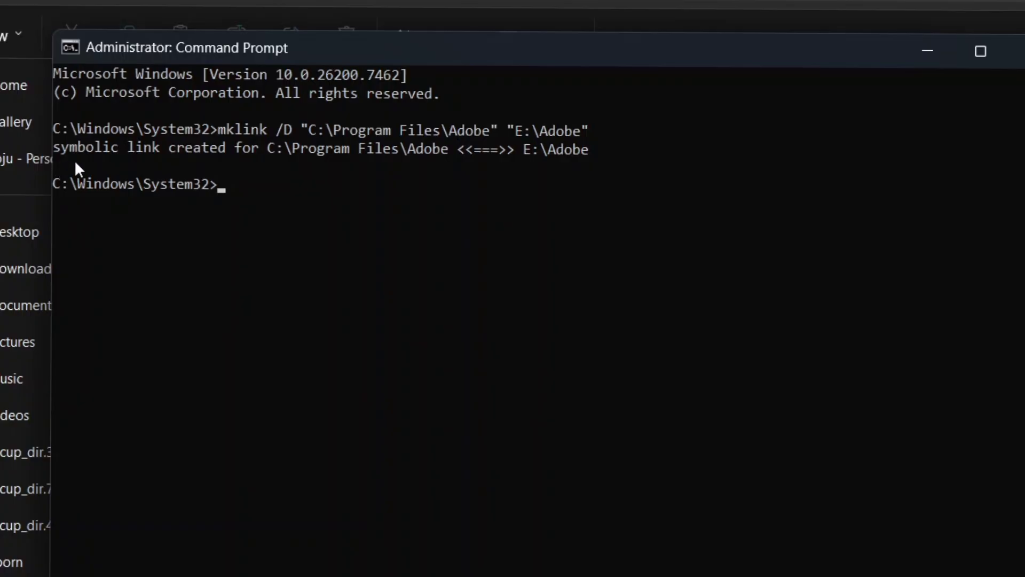
mouse_move(399, 160)
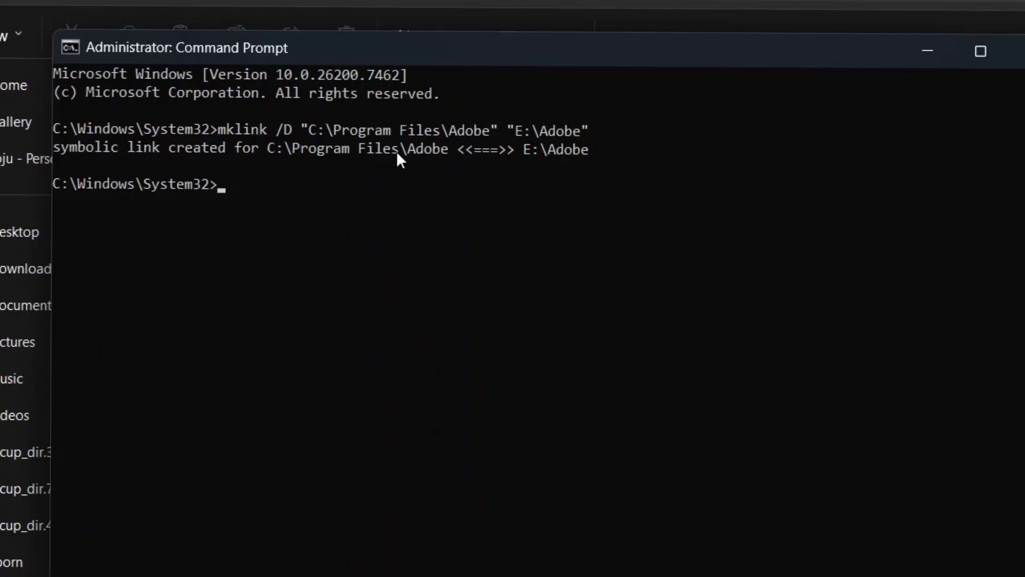
mouse_move(459, 207)
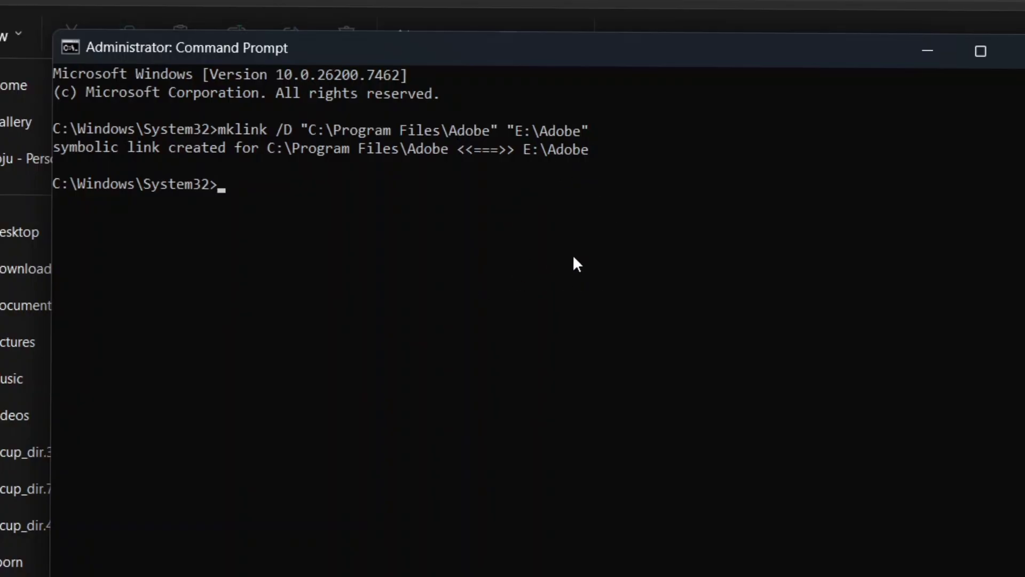
mouse_move(624, 196)
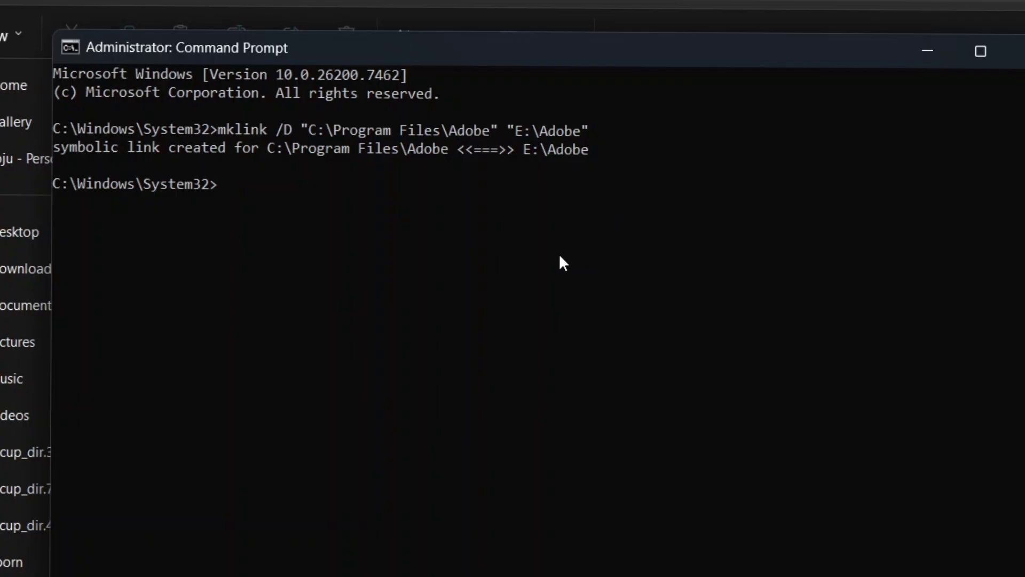
mouse_move(560, 287)
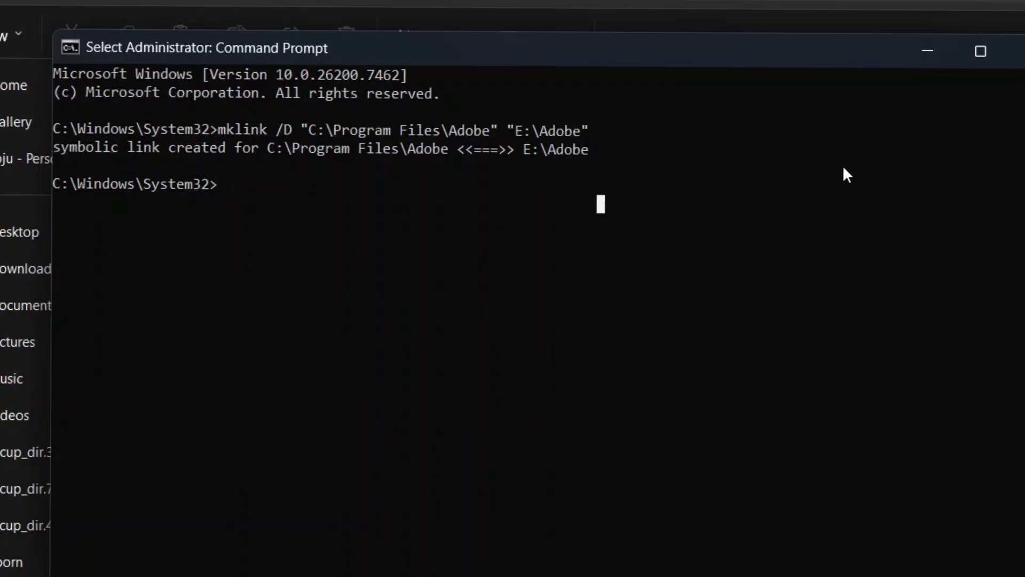
Exit the prompt and open Program Files > Adobe > Adobe Photoshop CS5 (64 Bit) through the link.
type("exit")
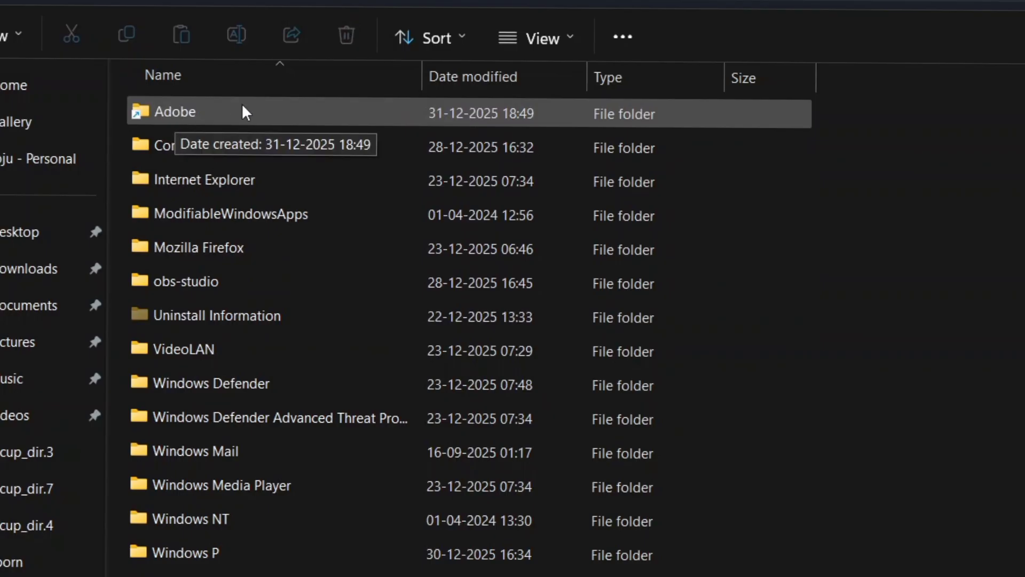
double_click(175, 111)
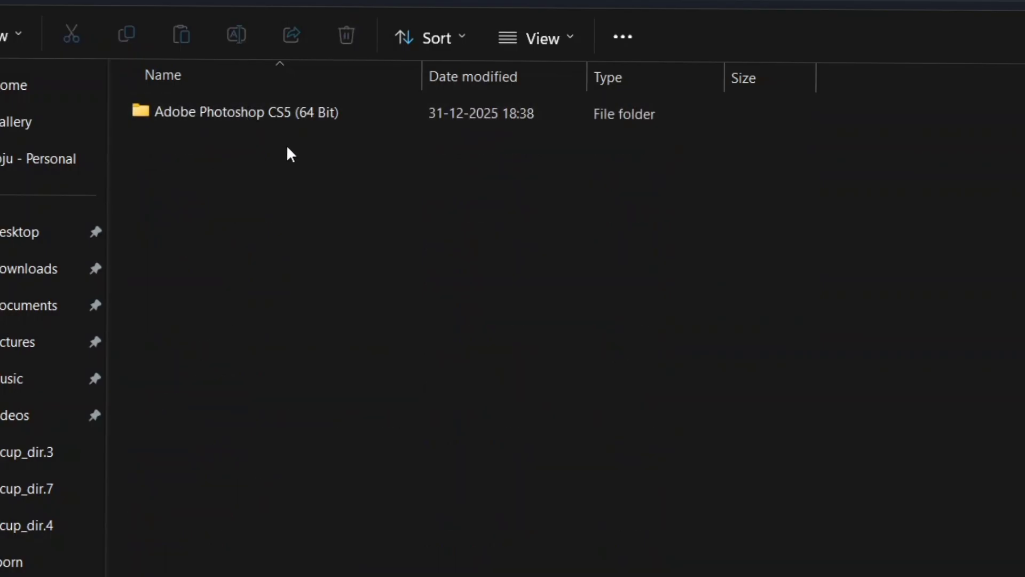
double_click(237, 112)
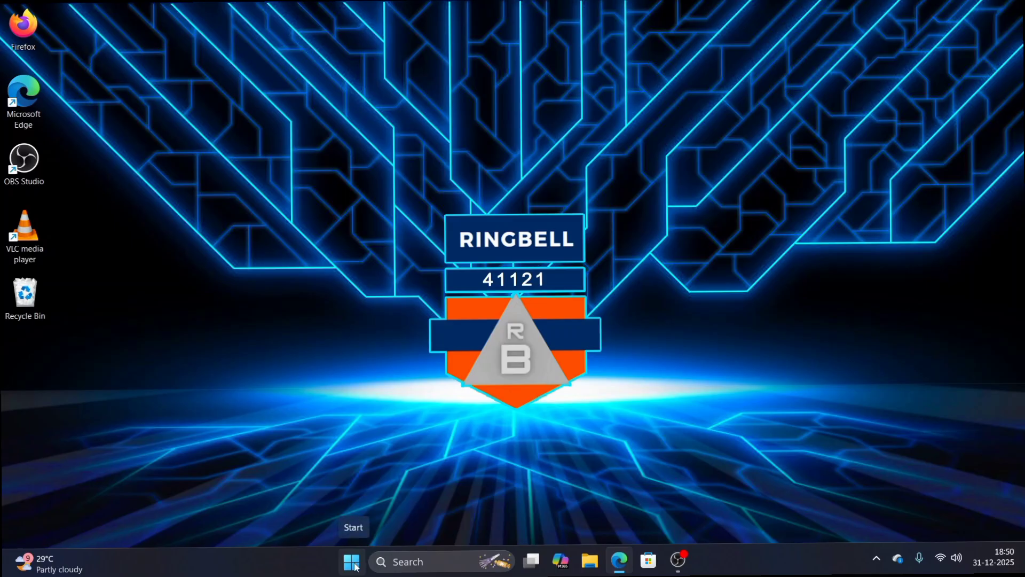
Search 'photos' from Start and launch Adobe Photoshop CS5 (64 Bit).
left_click(352, 561)
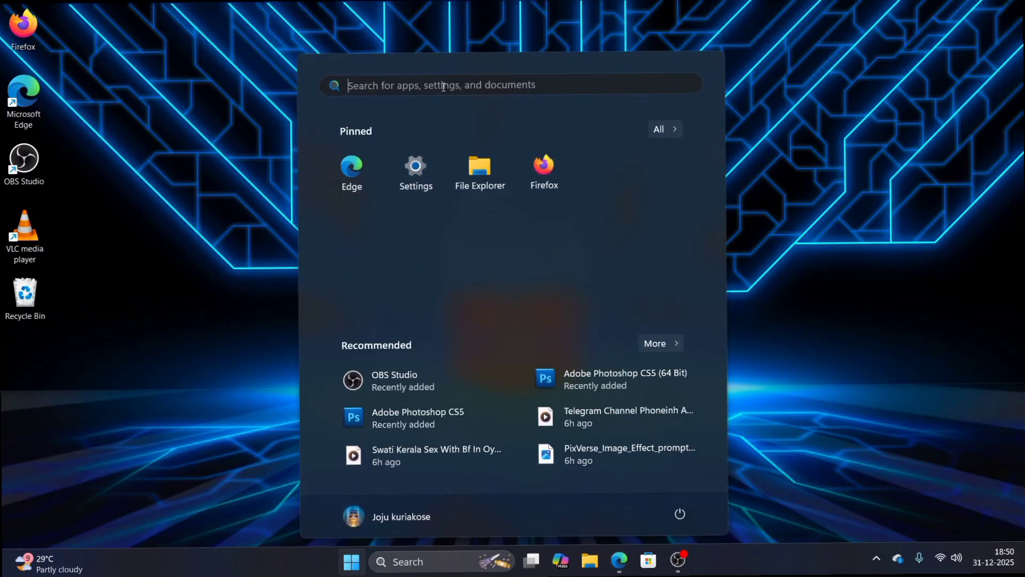
type("p")
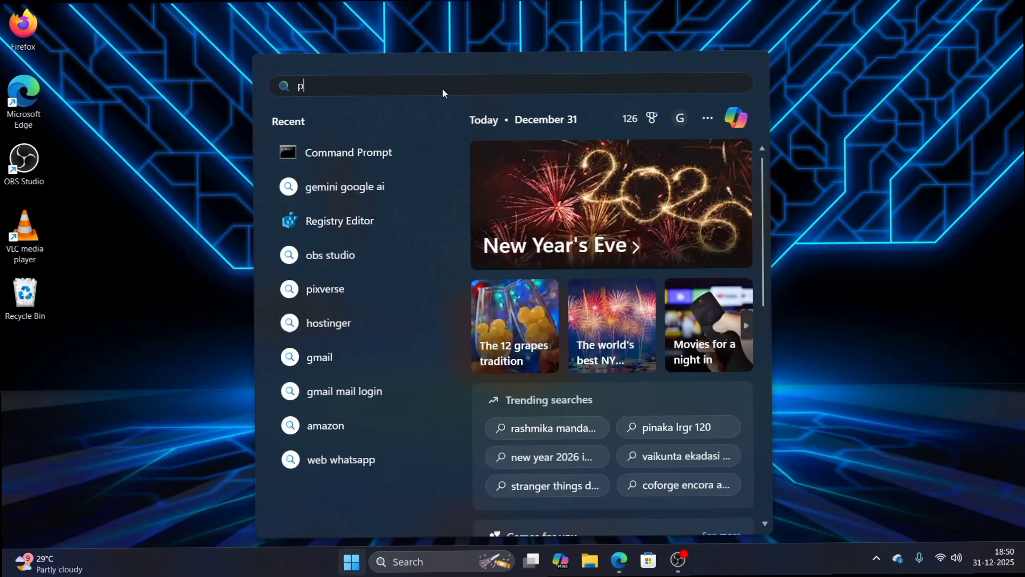
type("hotos")
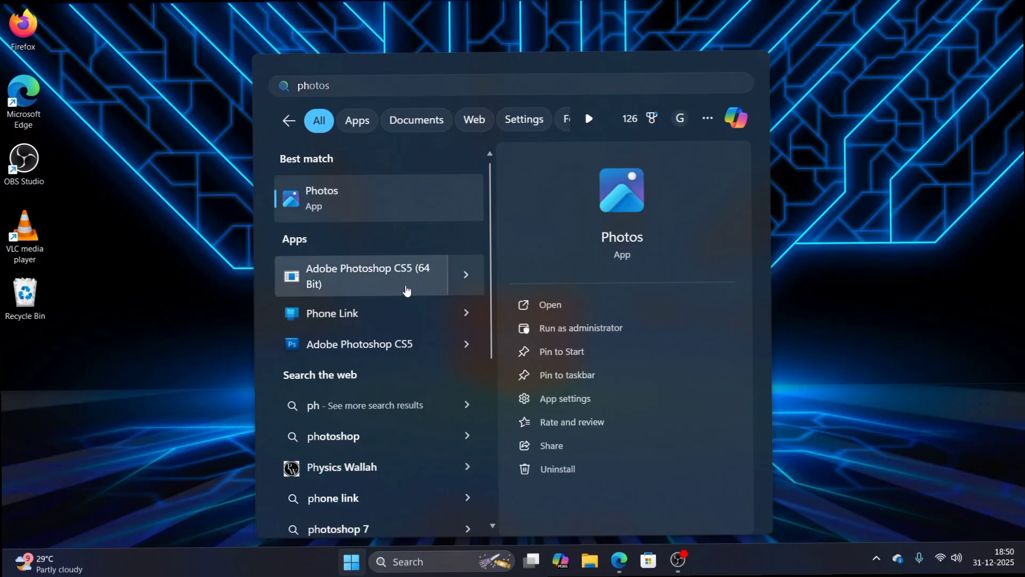
left_click(365, 276)
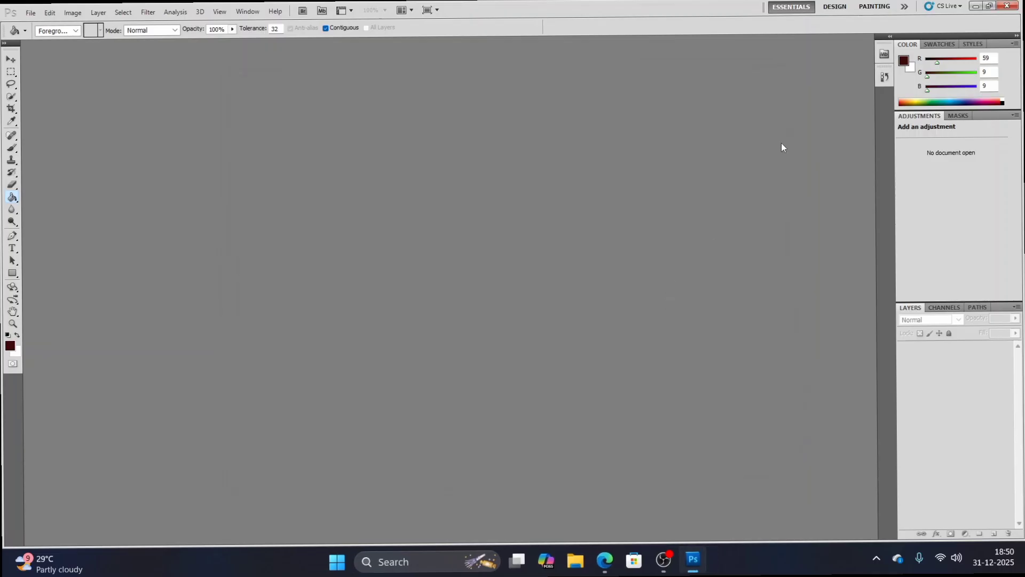
mouse_move(859, 101)
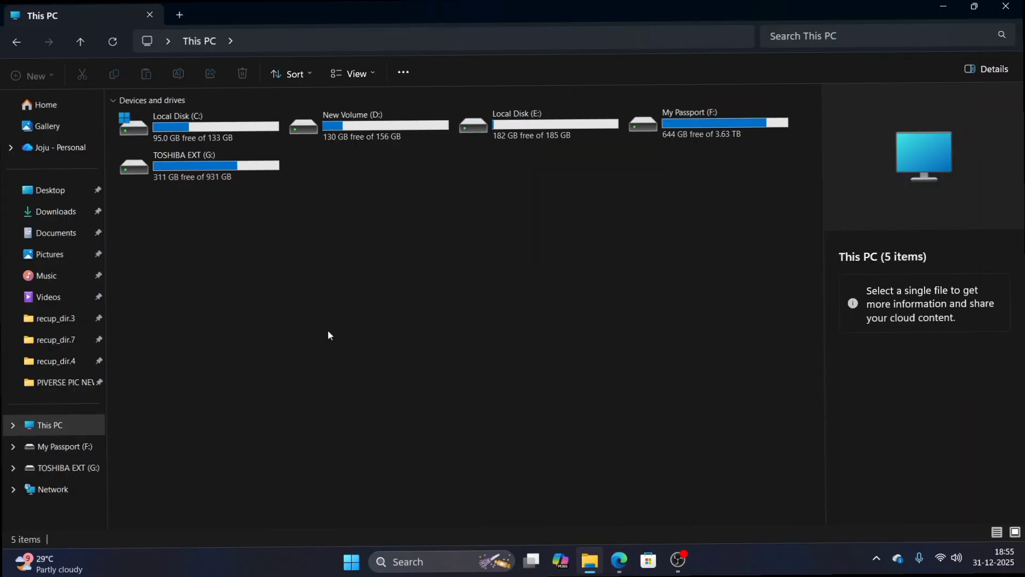
mouse_move(459, 289)
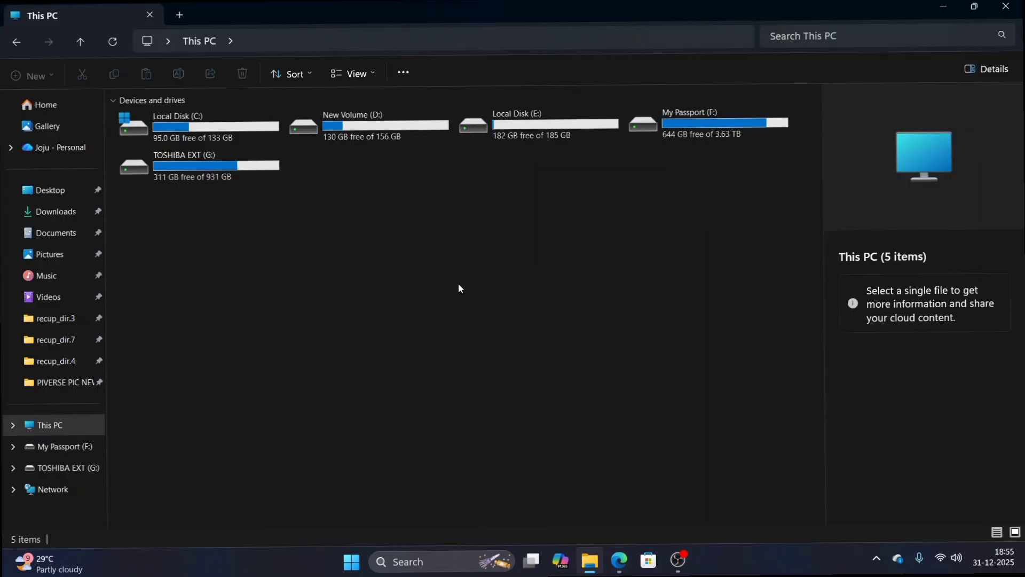
mouse_move(460, 288)
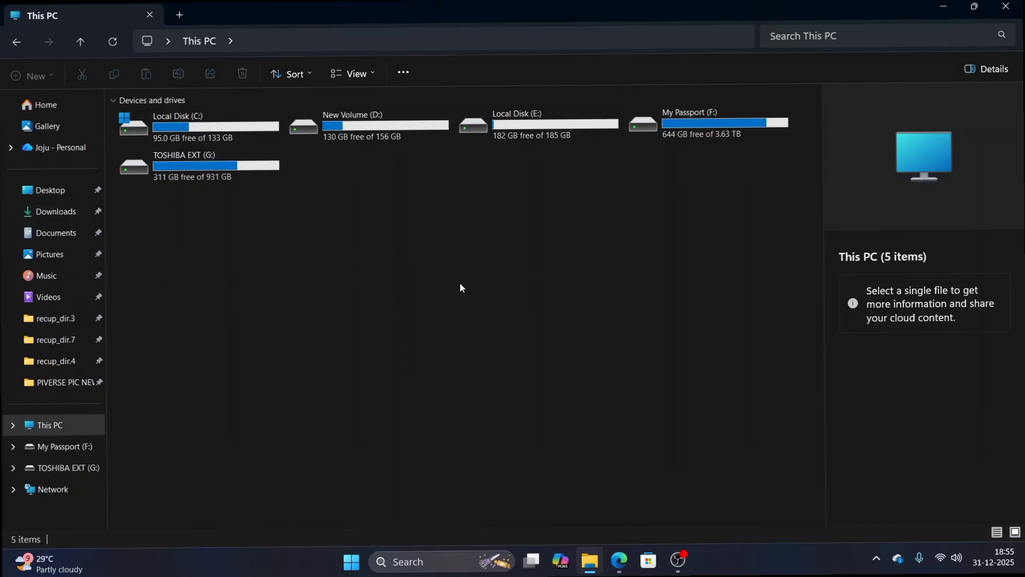
mouse_move(547, 315)
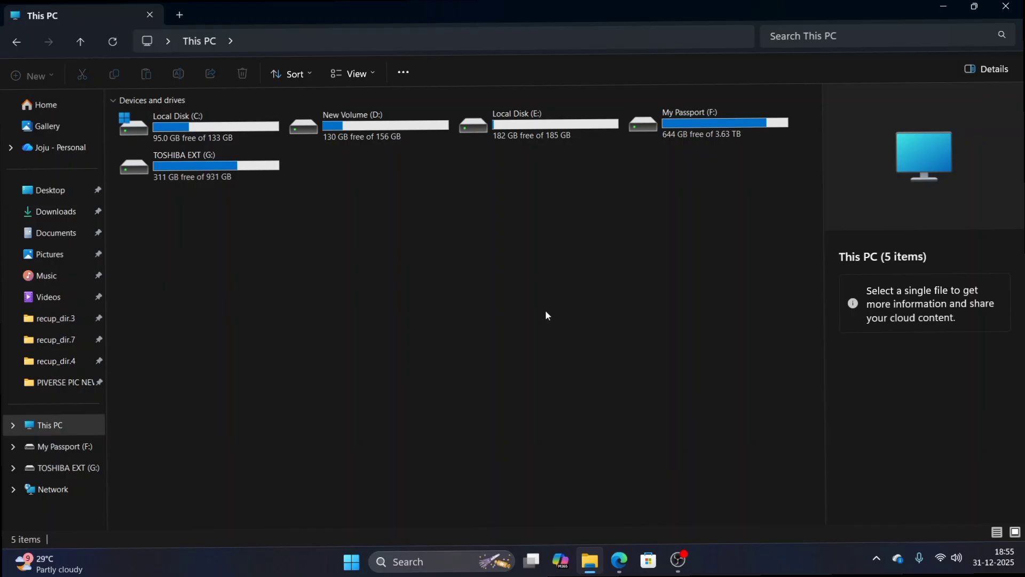
mouse_move(495, 340)
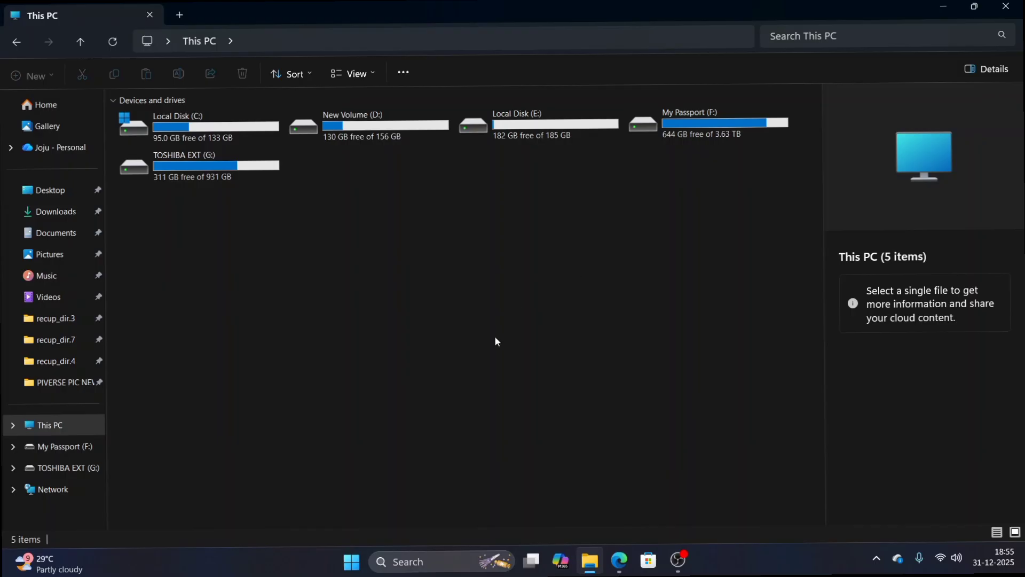